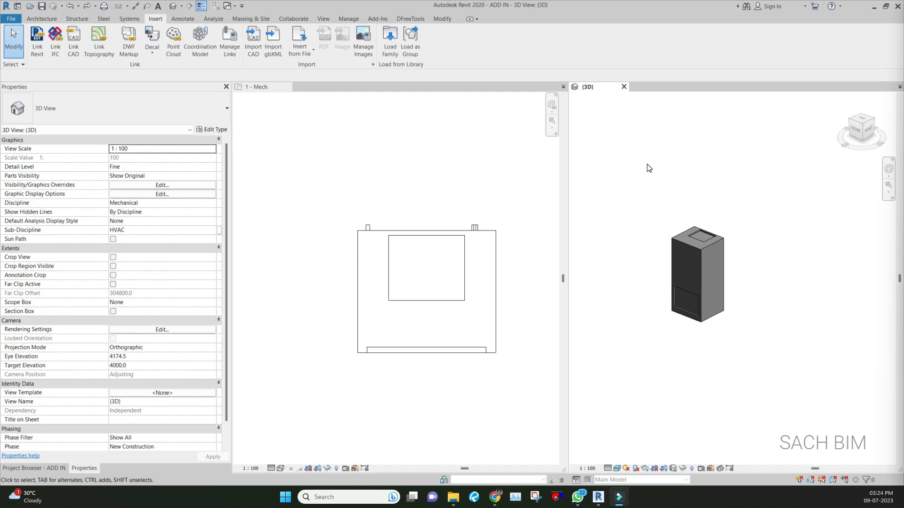
Make the 1 - Mech floor plan the active view
left_click(260, 86)
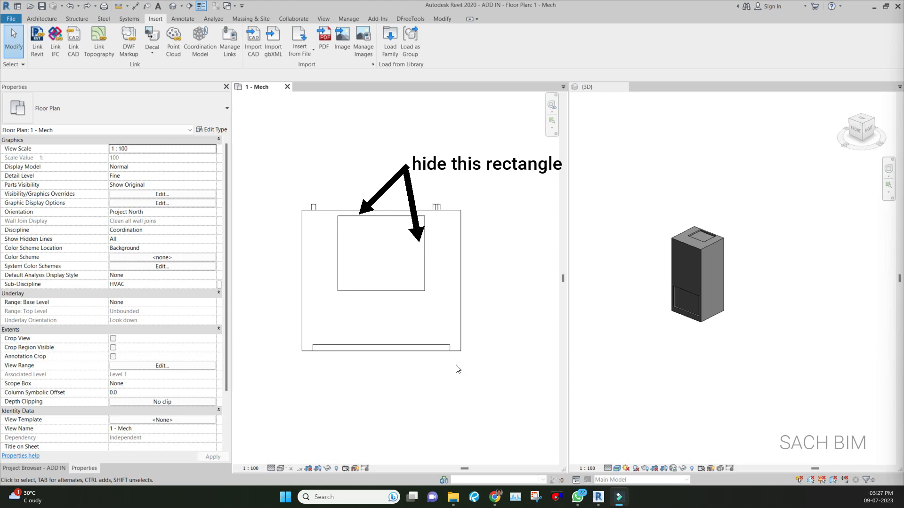
mouse_move(460, 364)
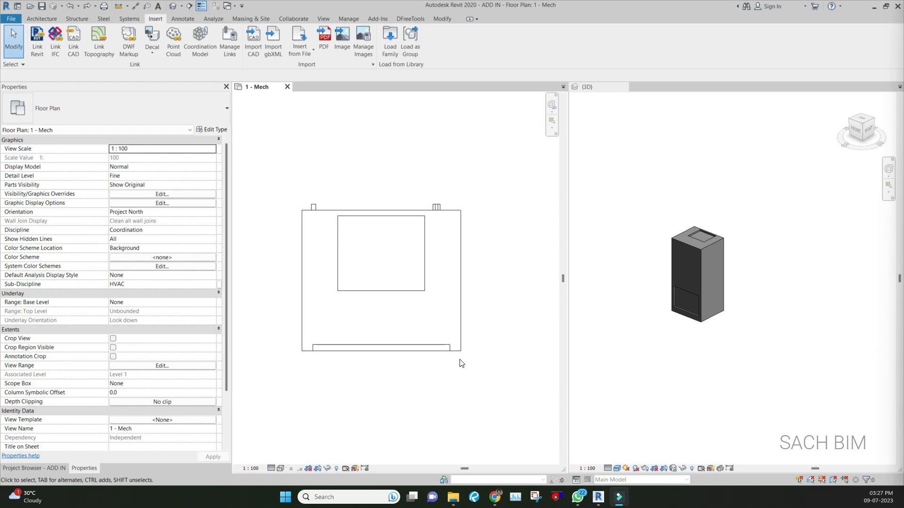
mouse_move(534, 287)
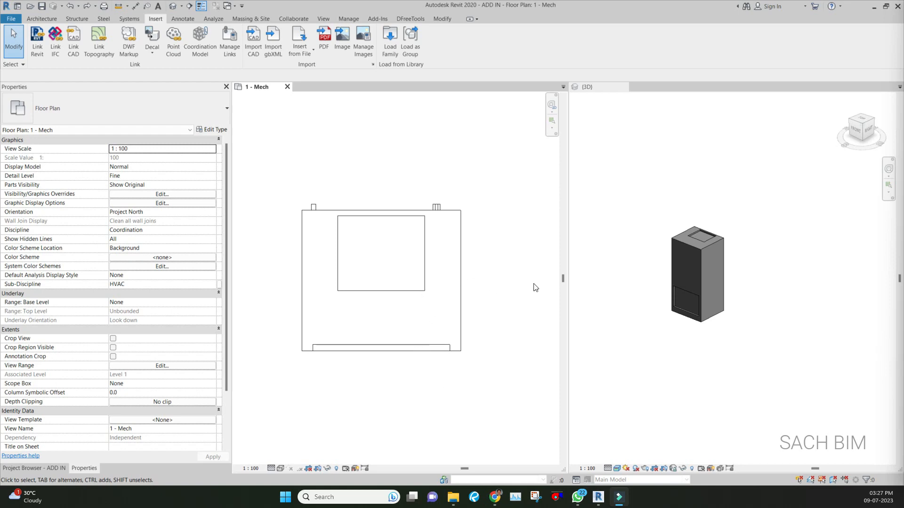
mouse_move(508, 198)
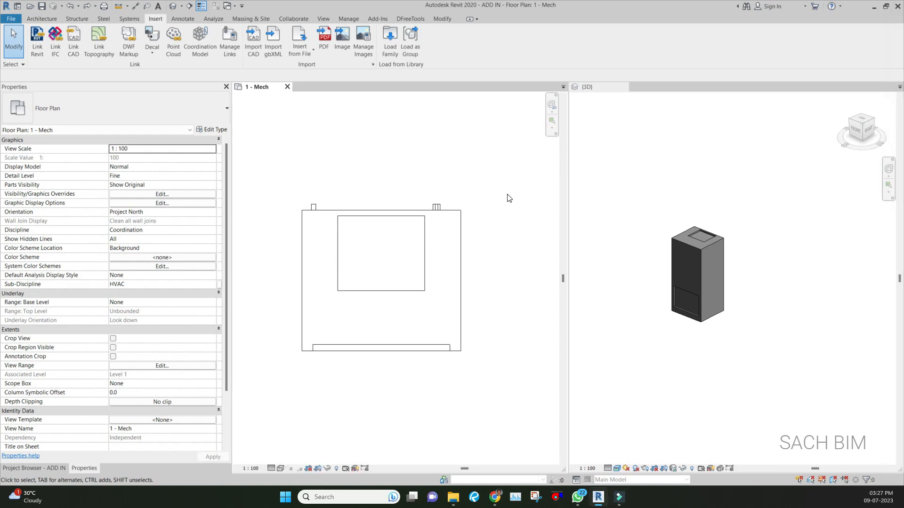
mouse_move(525, 179)
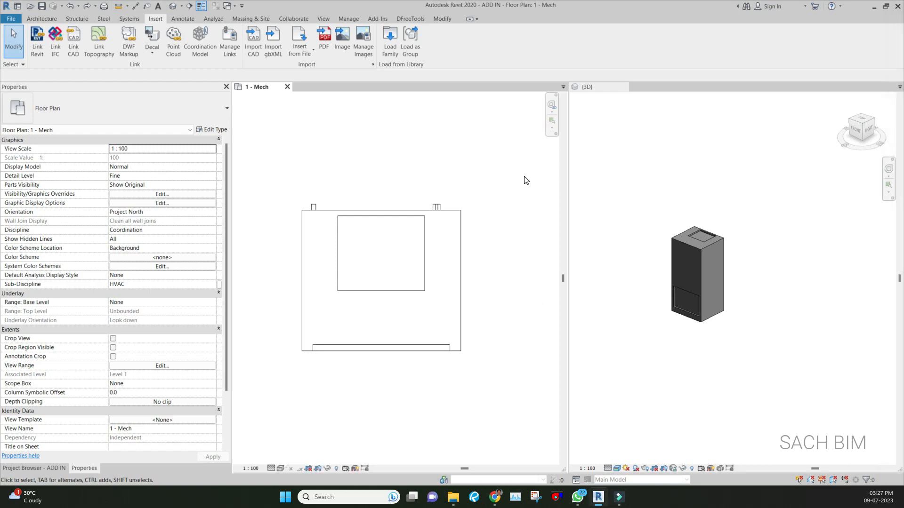
Switch from the Manage tab to the Modify tab's editing tools
left_click(349, 18)
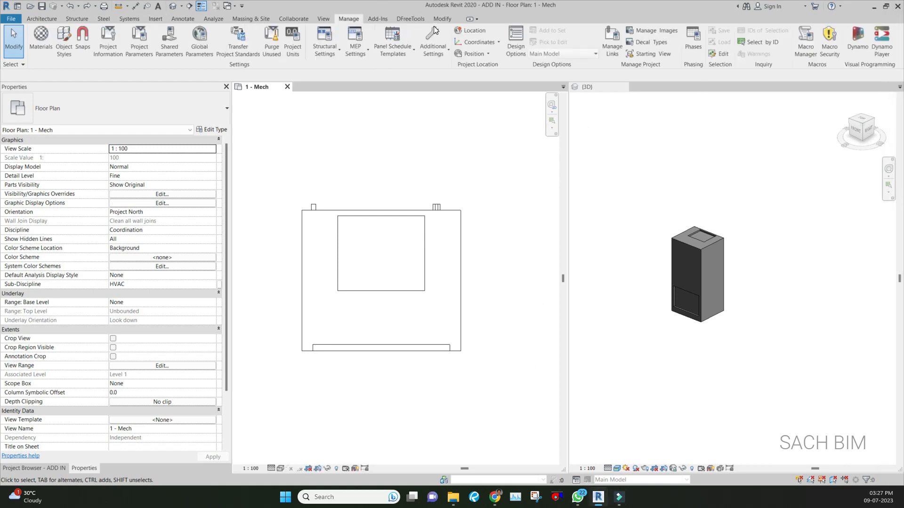
left_click(442, 18)
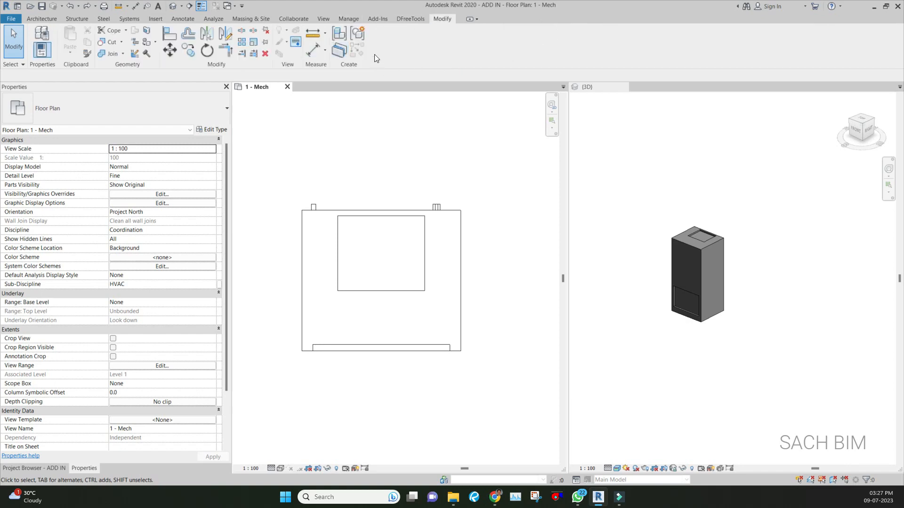
mouse_move(295, 42)
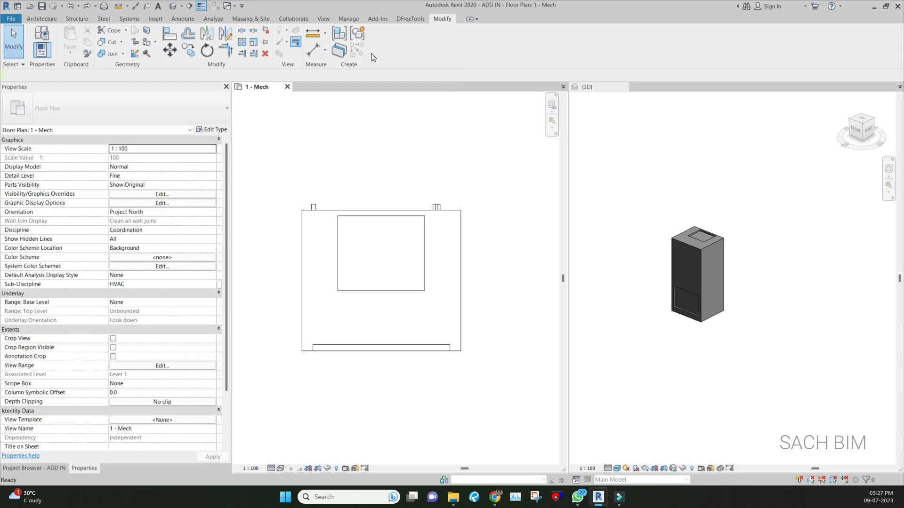
Start the Linework tool with <Invisible lines> as the line style
left_click(437, 46)
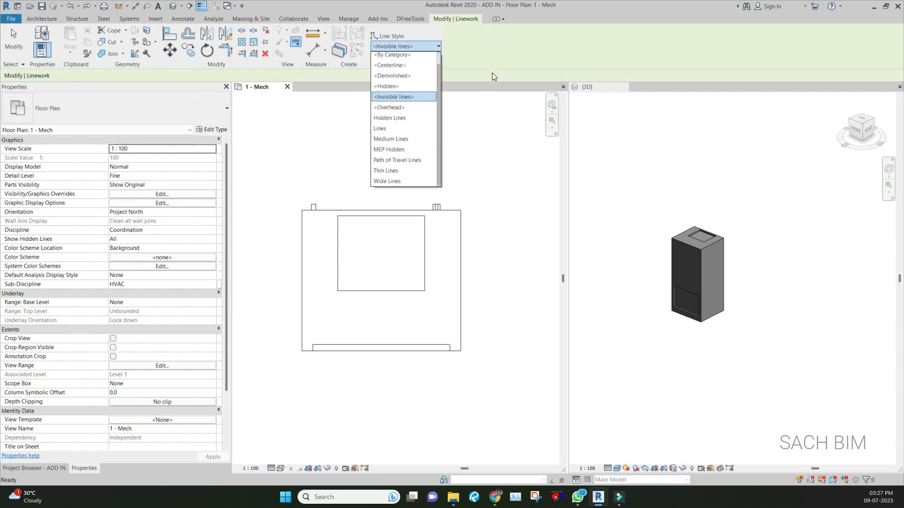
left_click(391, 55)
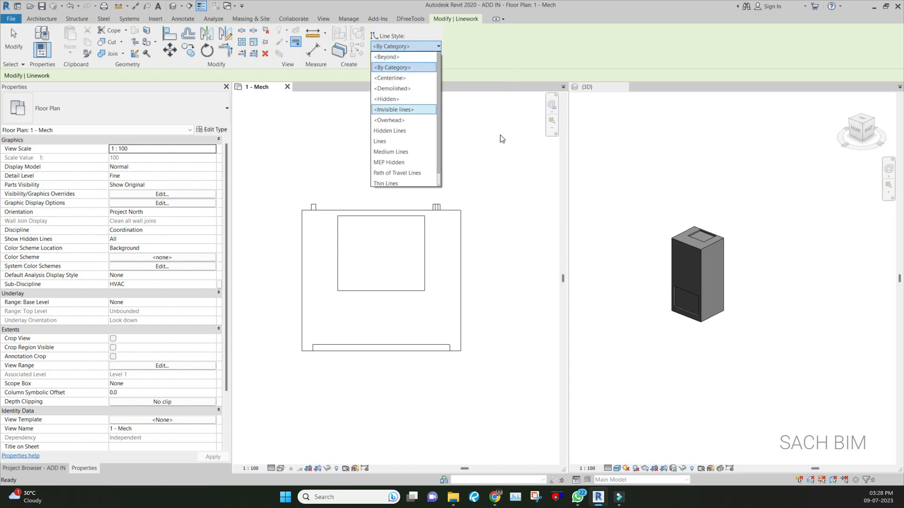
left_click(393, 110)
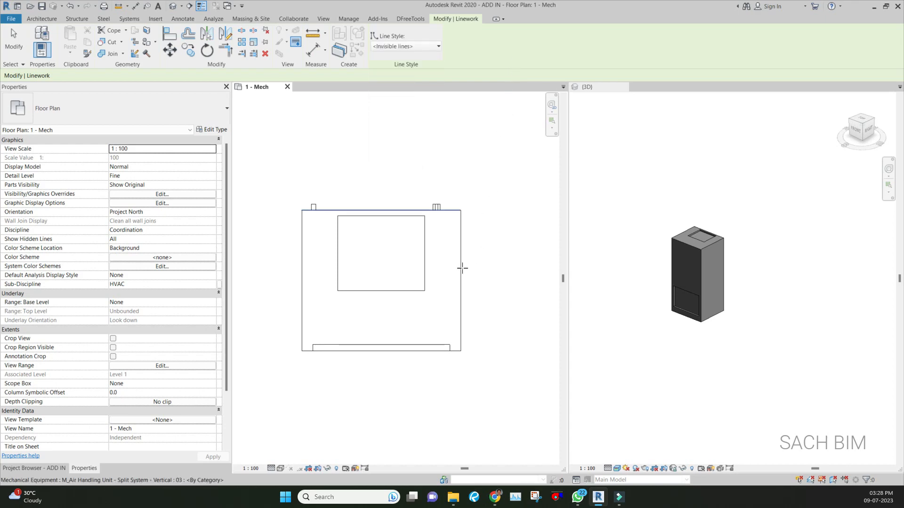
Make the inner rectangle edge and the unit's bottom outline edge invisible
left_click(381, 218)
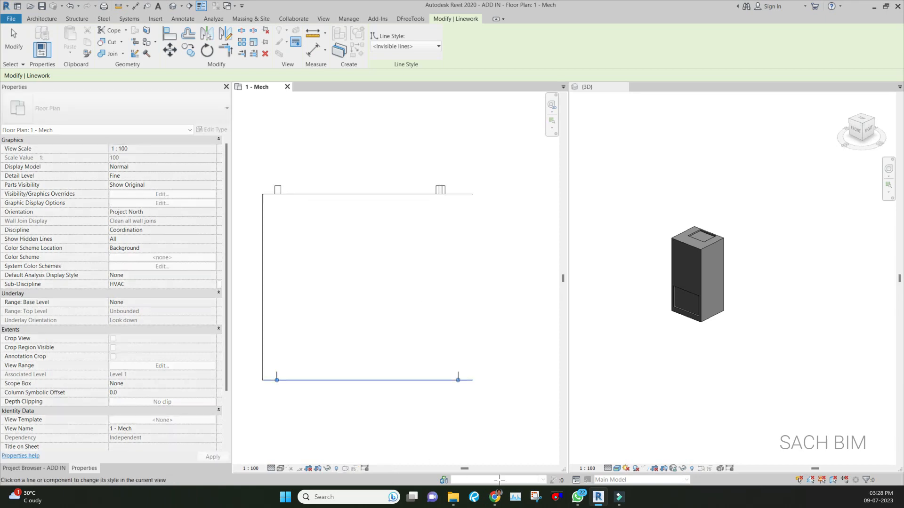
left_click(366, 379)
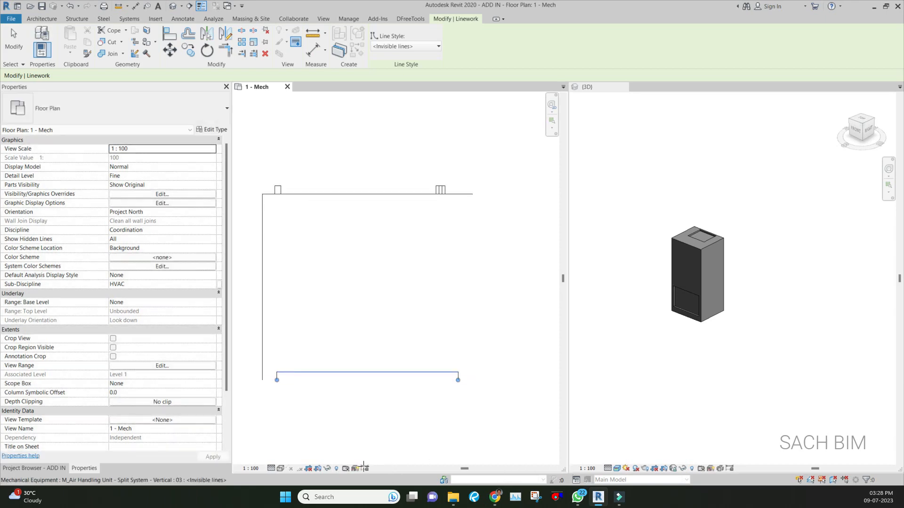